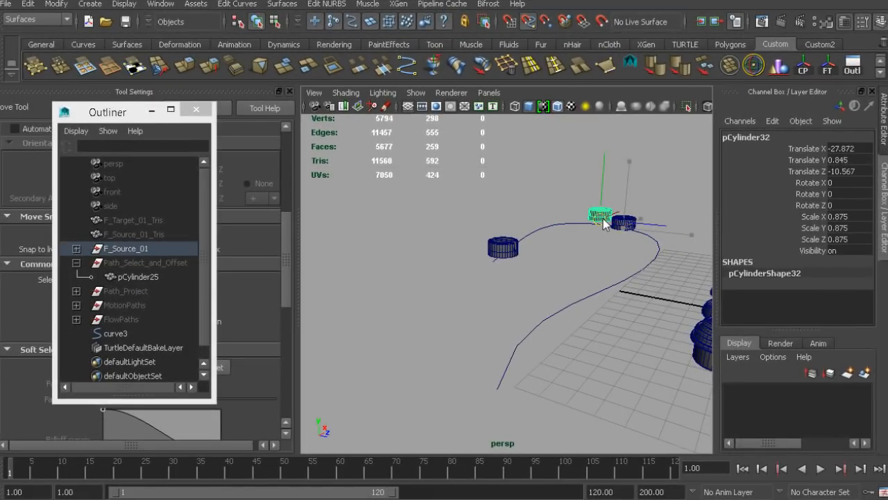
Step: Switch to Legacy High Quality Viewport shading on the floater panels, then bring up and orbit the trim-strip scene
{"action": "left_click_drag", "start_coordinate": [601, 219], "coordinate": [656, 233]}
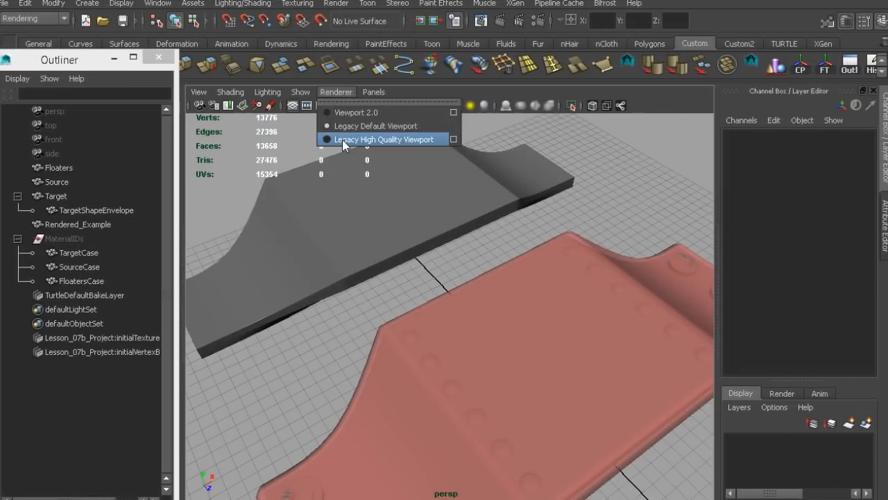
{"action": "left_click", "coordinate": [383, 138]}
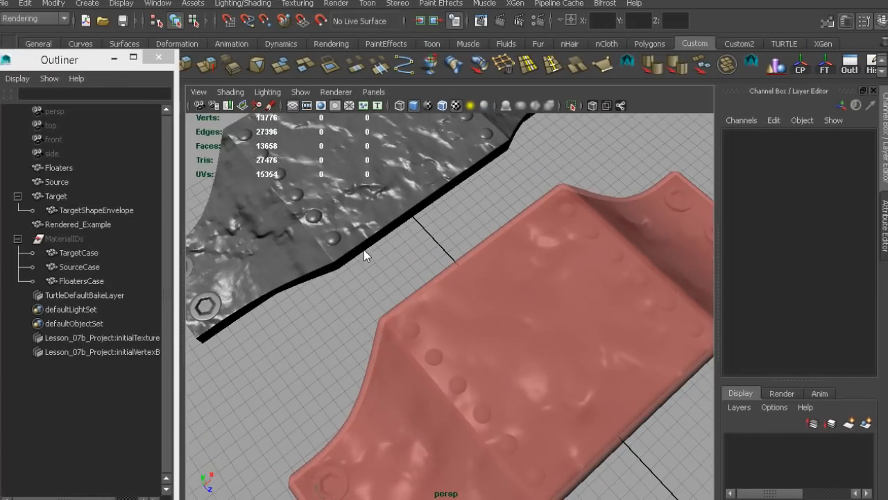
{"action": "left_click_drag", "start_coordinate": [368, 255], "coordinate": [486, 235]}
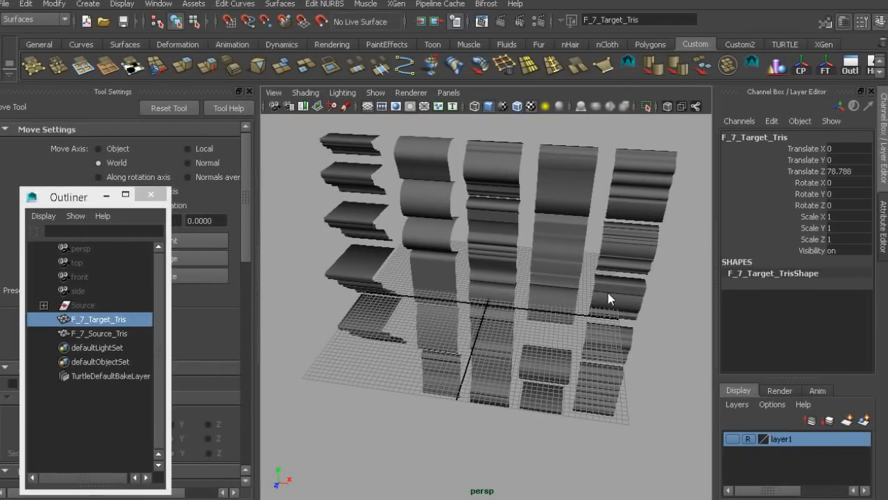
{"action": "left_click_drag", "start_coordinate": [610, 299], "coordinate": [561, 321]}
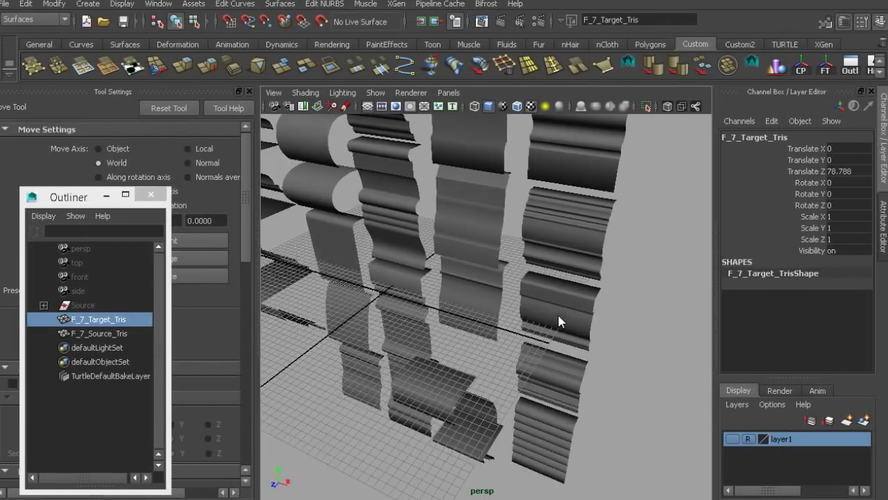